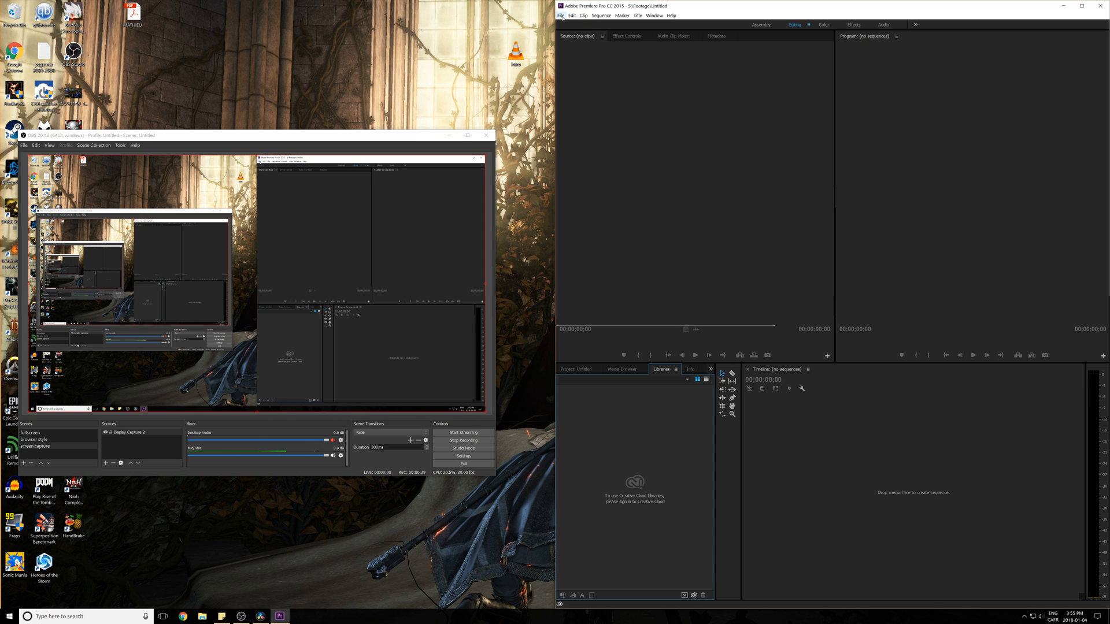
Open Premiere's import window and dismiss it without importing anything.
click(560, 15)
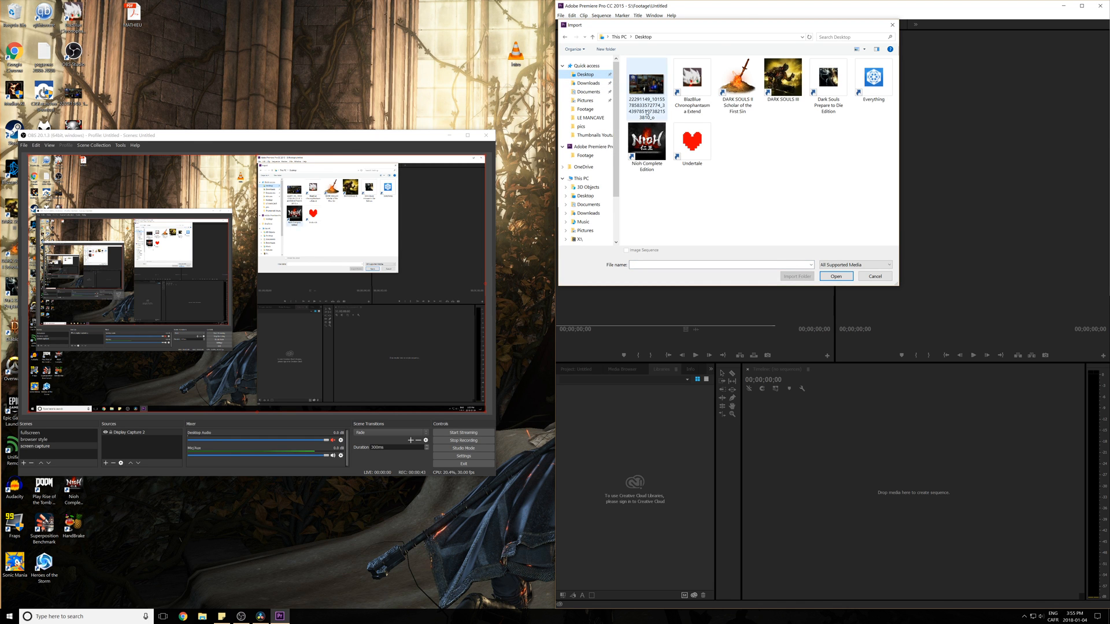
click(780, 131)
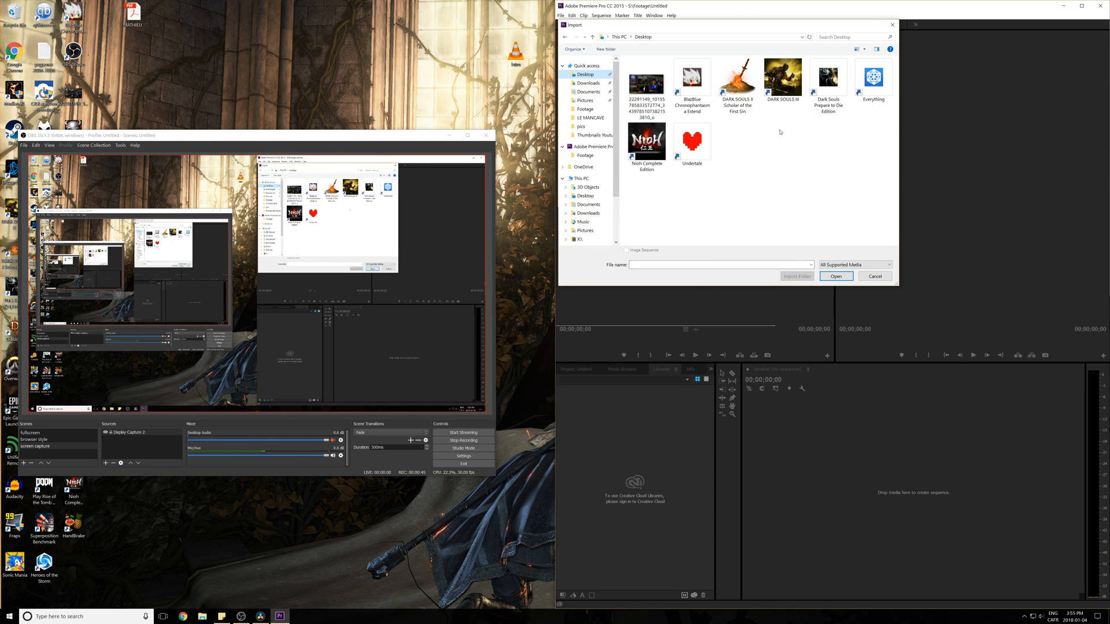
click(873, 277)
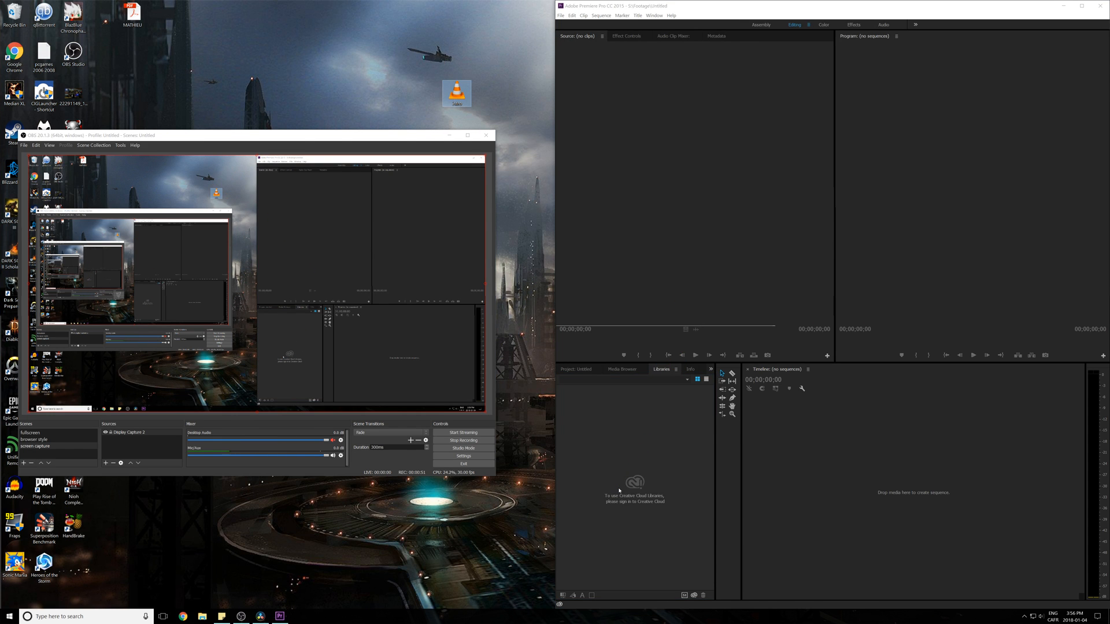
mouse_move(683, 113)
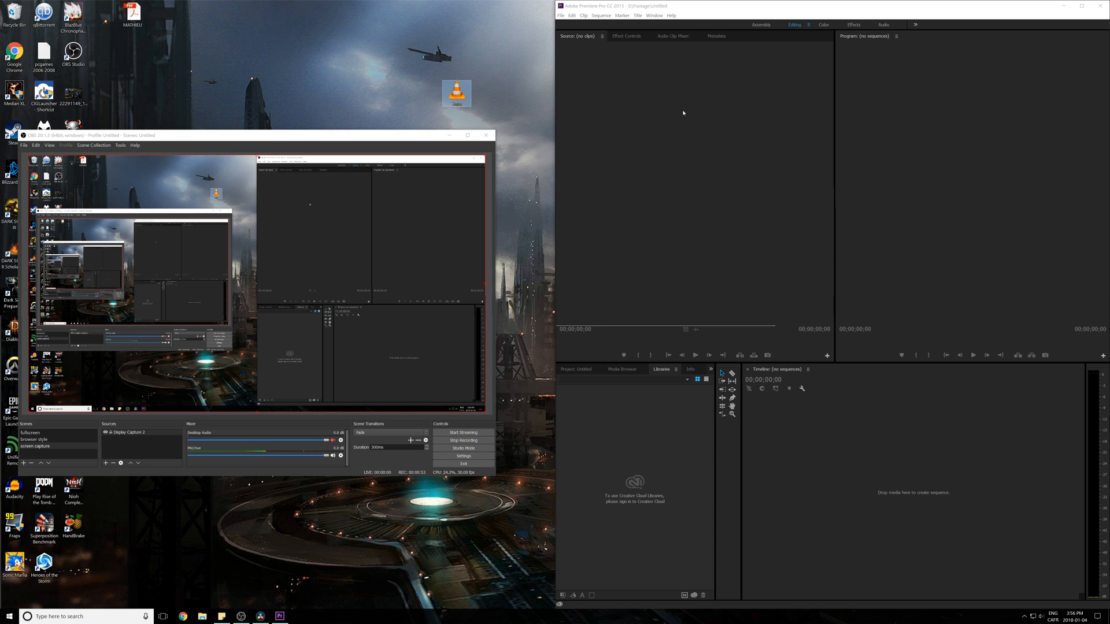
click(622, 368)
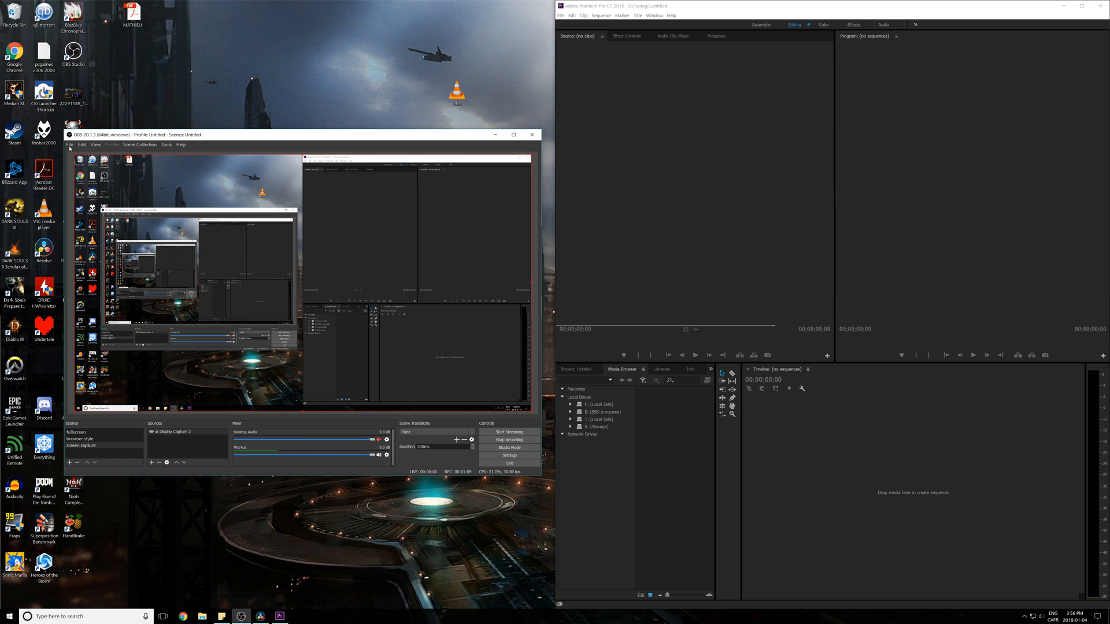
Remux Desktop\intro.flv to intro.mp4 with OBS's Remux Recordings tool and confirm completion.
click(69, 145)
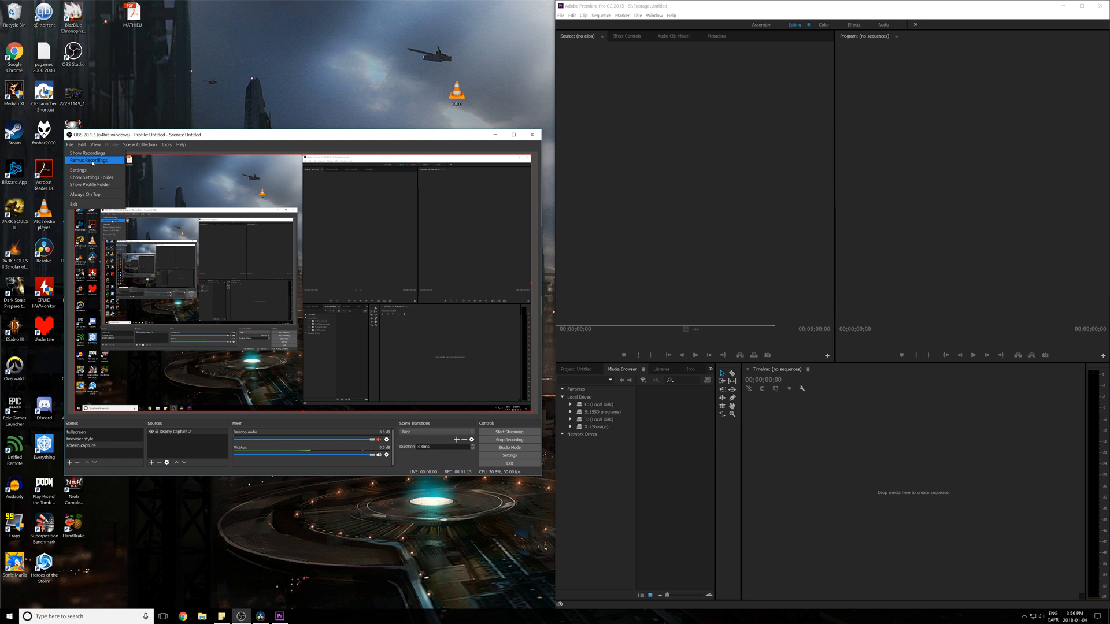
click(88, 160)
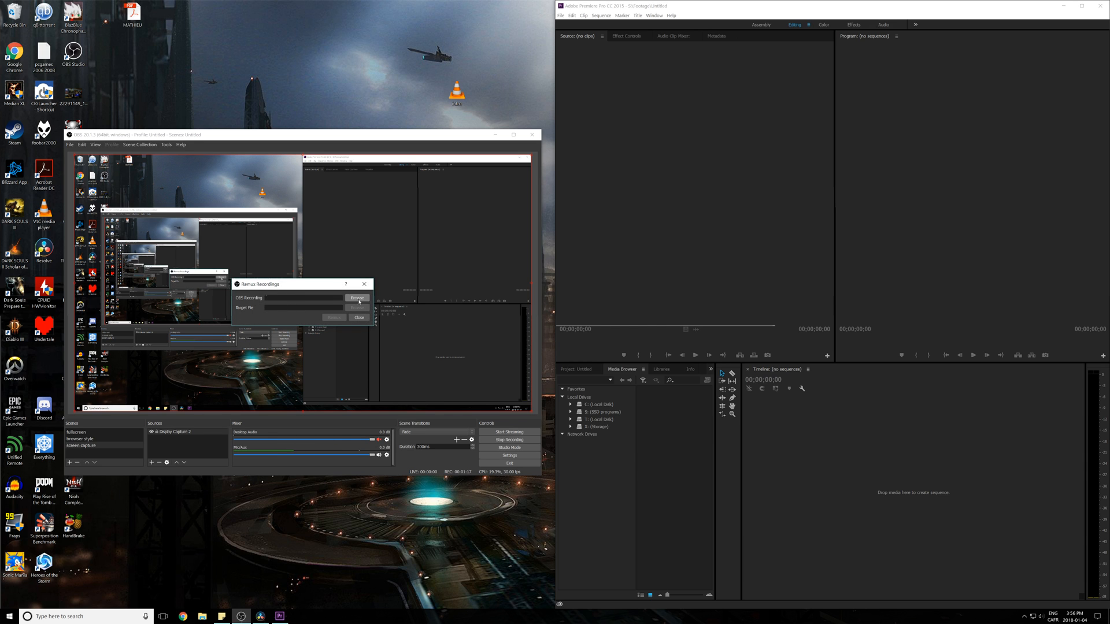
click(357, 299)
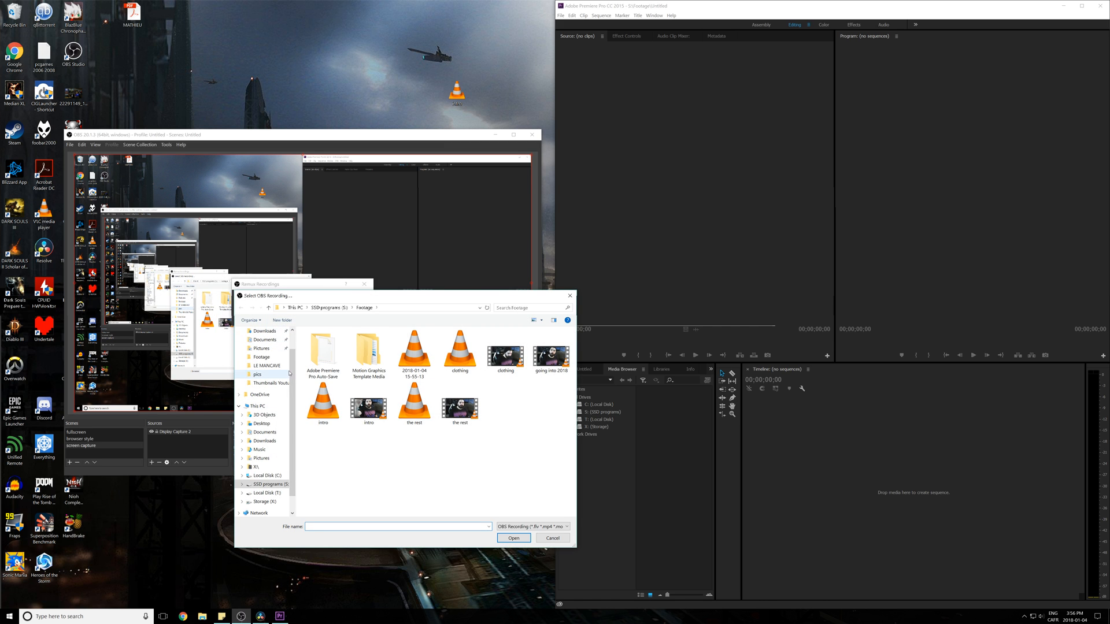
click(261, 346)
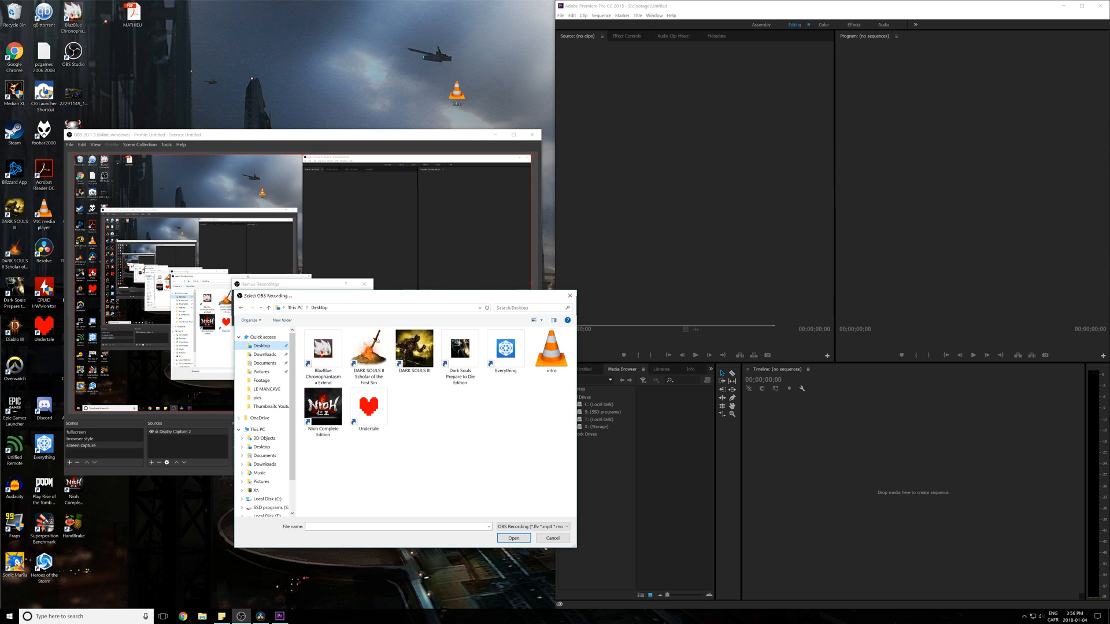
click(514, 539)
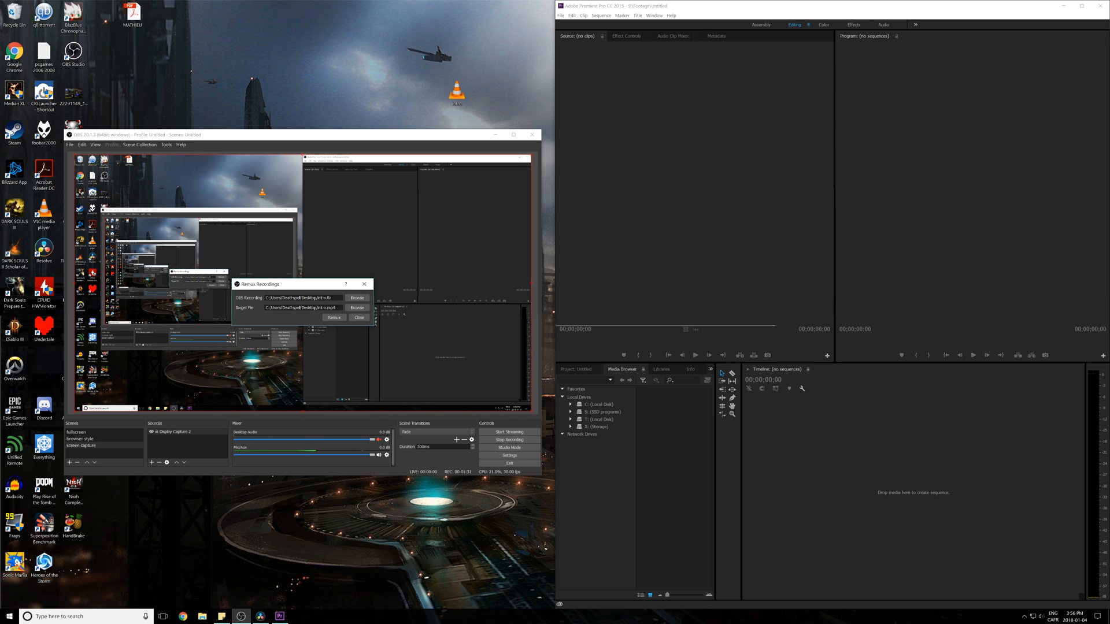
triple_click(314, 307)
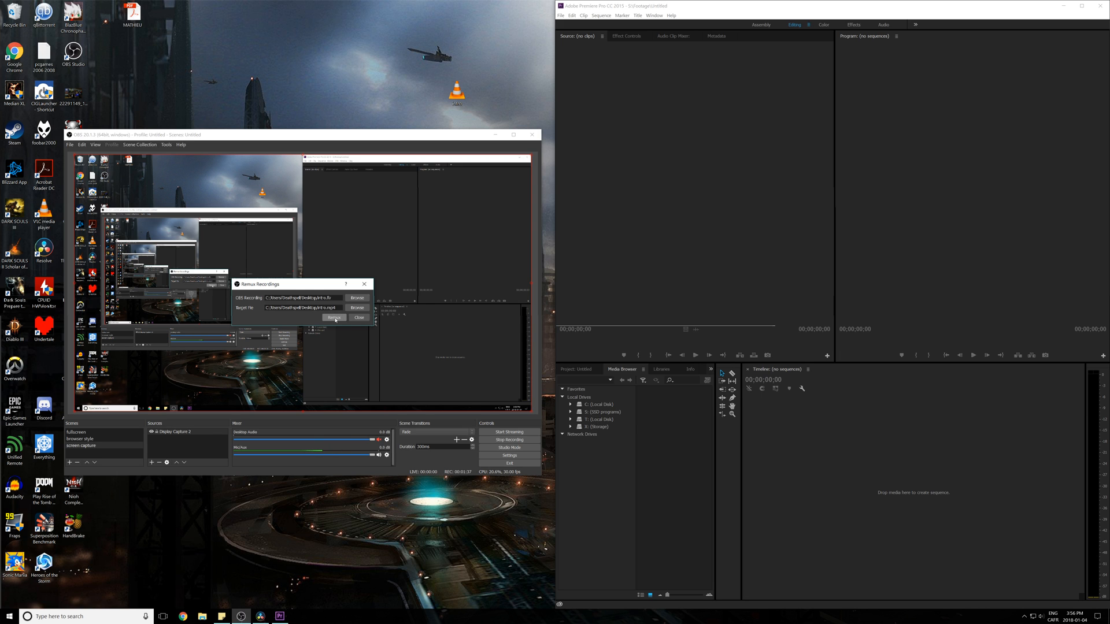
click(334, 317)
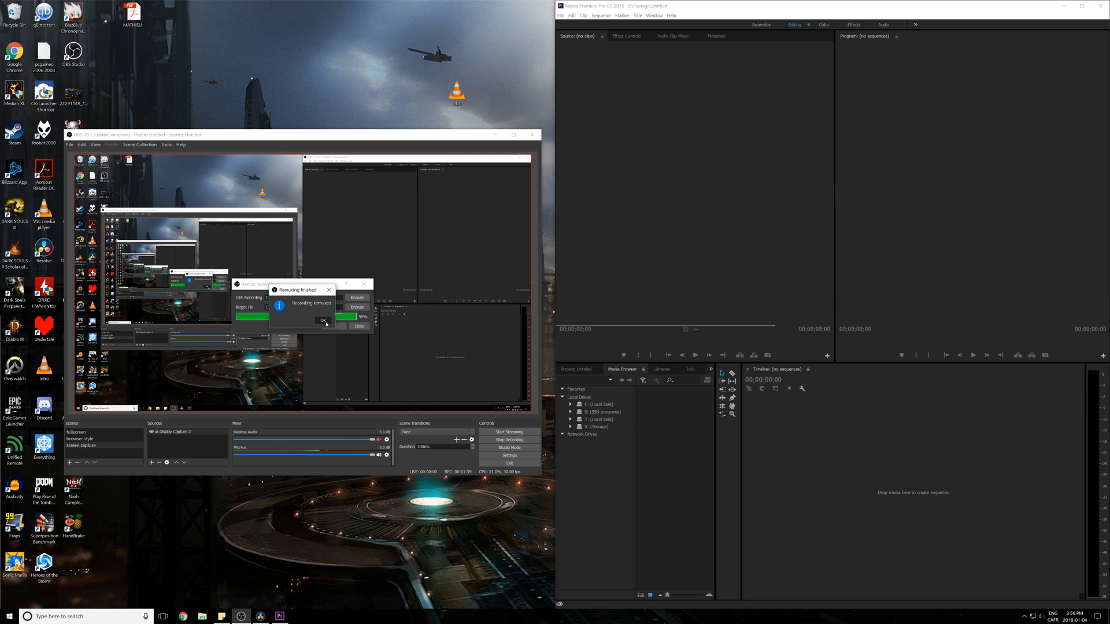
click(324, 321)
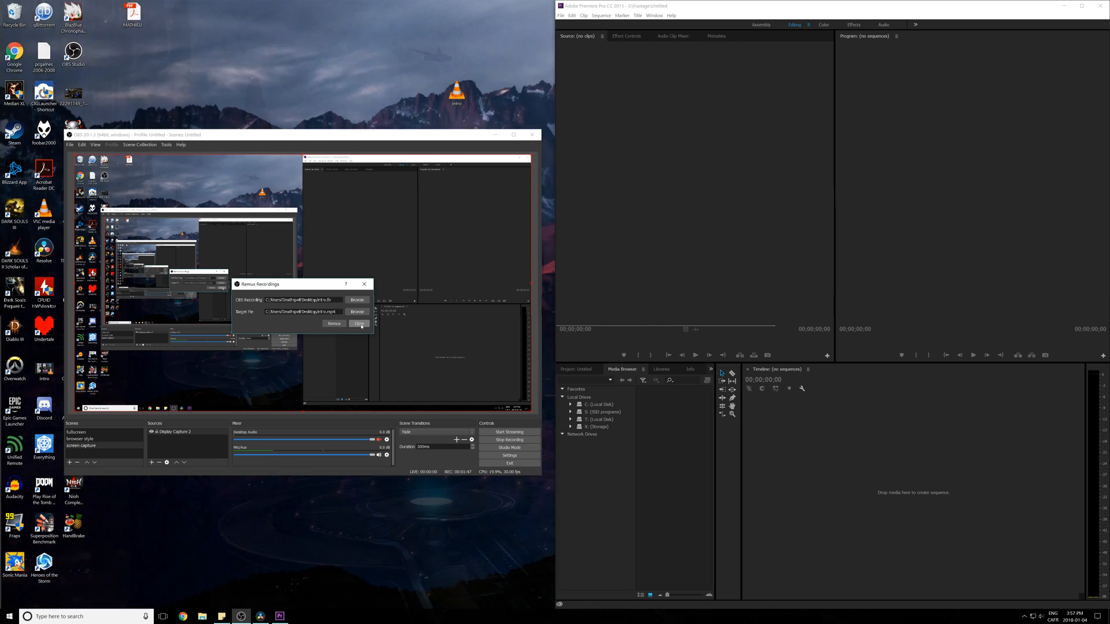
Close the OBS remux window and import intro.mp4 from the Desktop into Premiere.
click(359, 324)
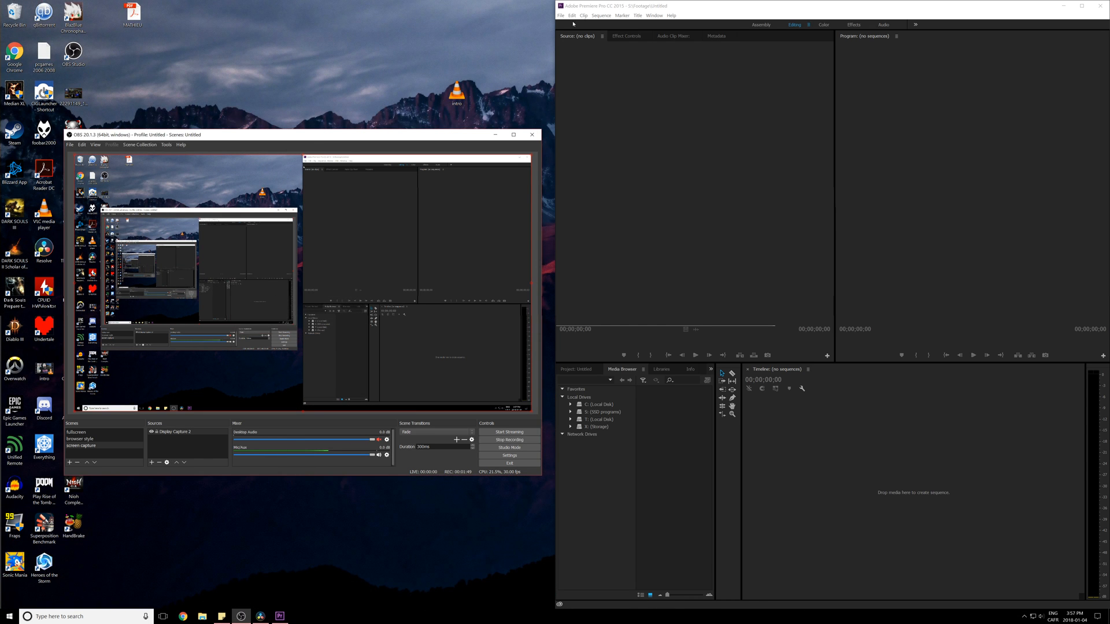
click(571, 15)
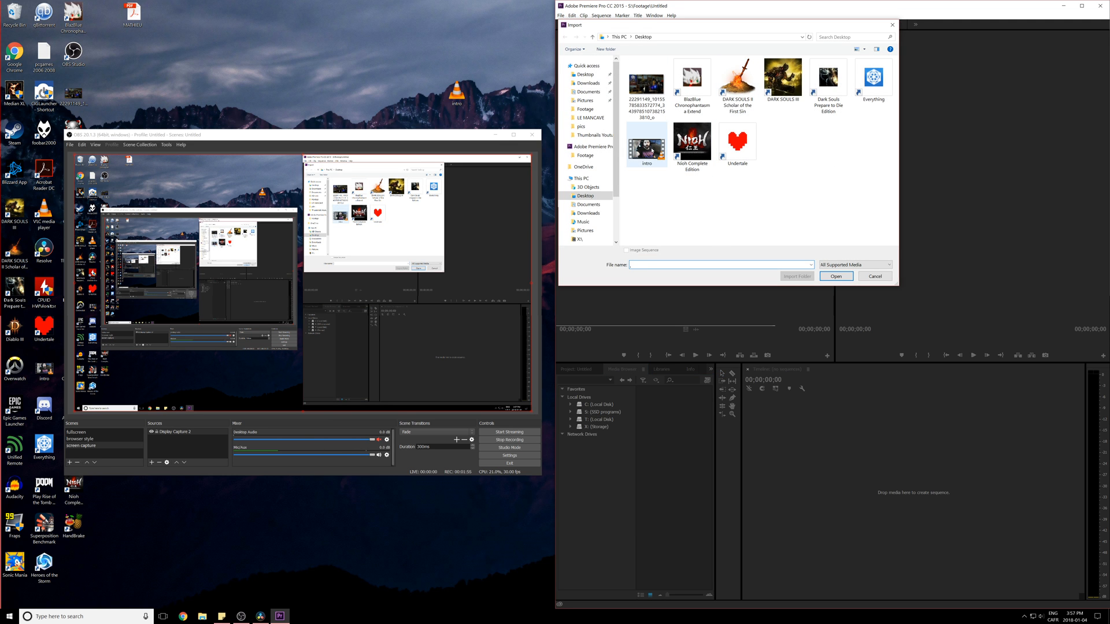
click(645, 145)
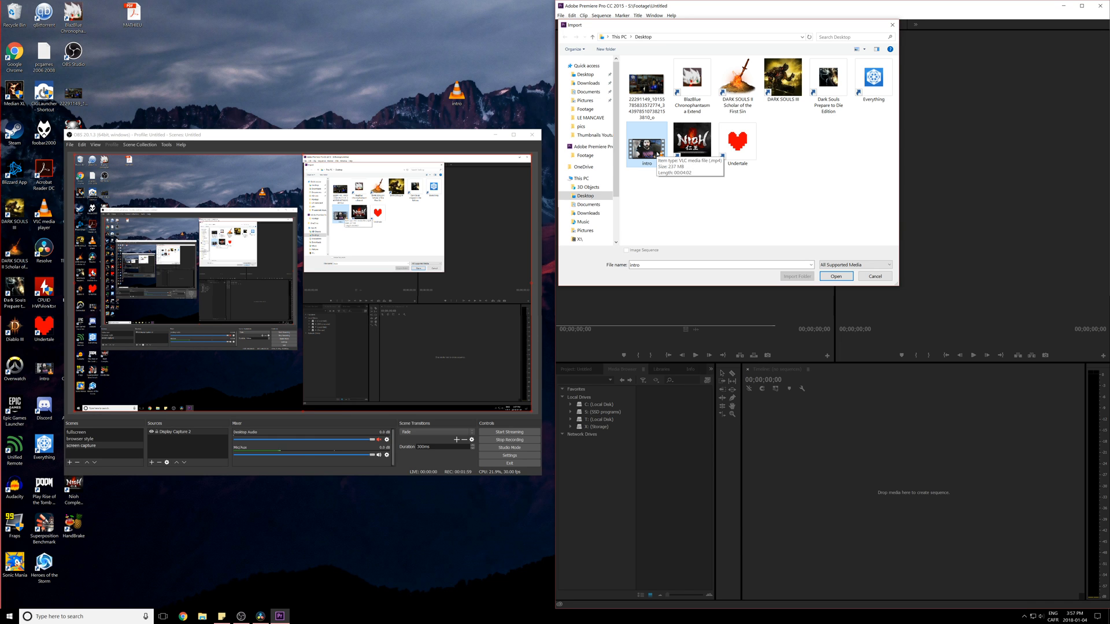
click(836, 277)
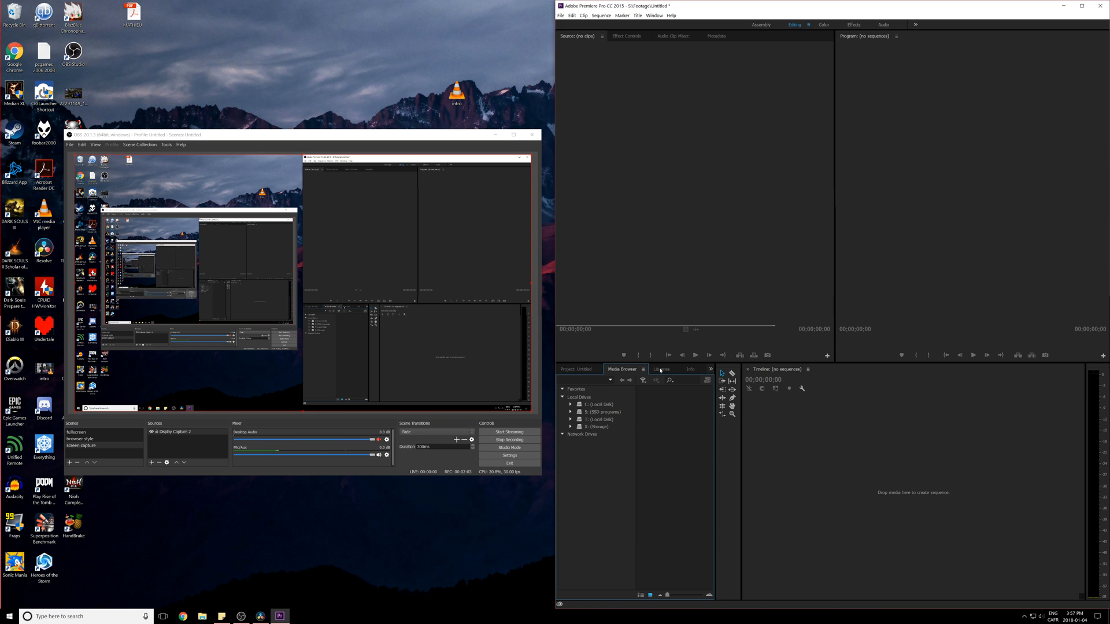
Show intro.mp4 in Premiere's Project bin, then switch to DaVinci Resolve.
click(681, 368)
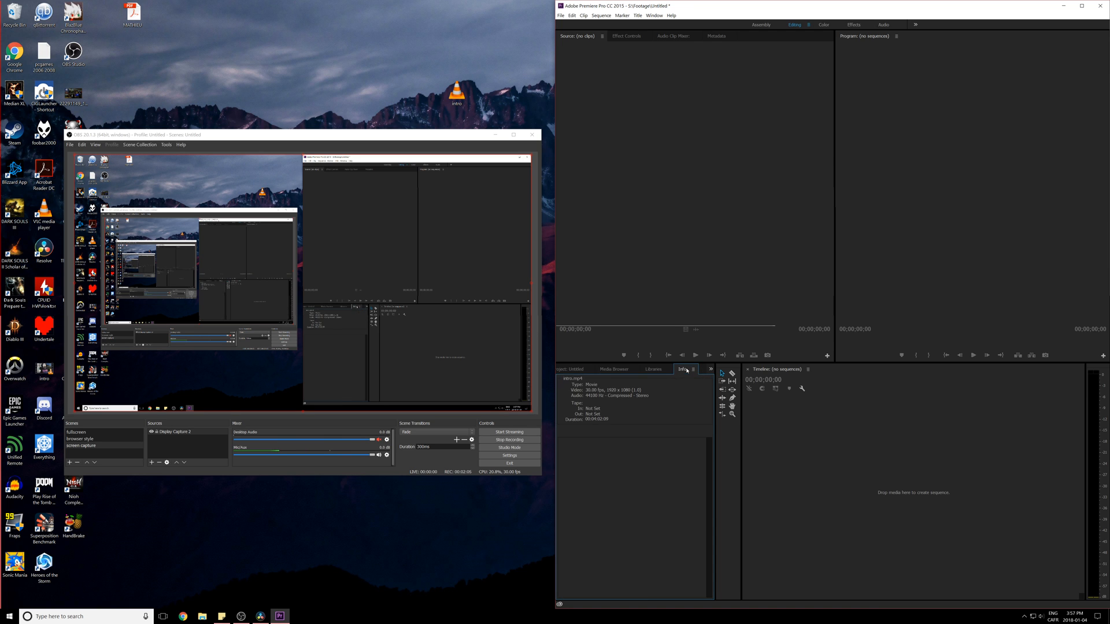
click(614, 369)
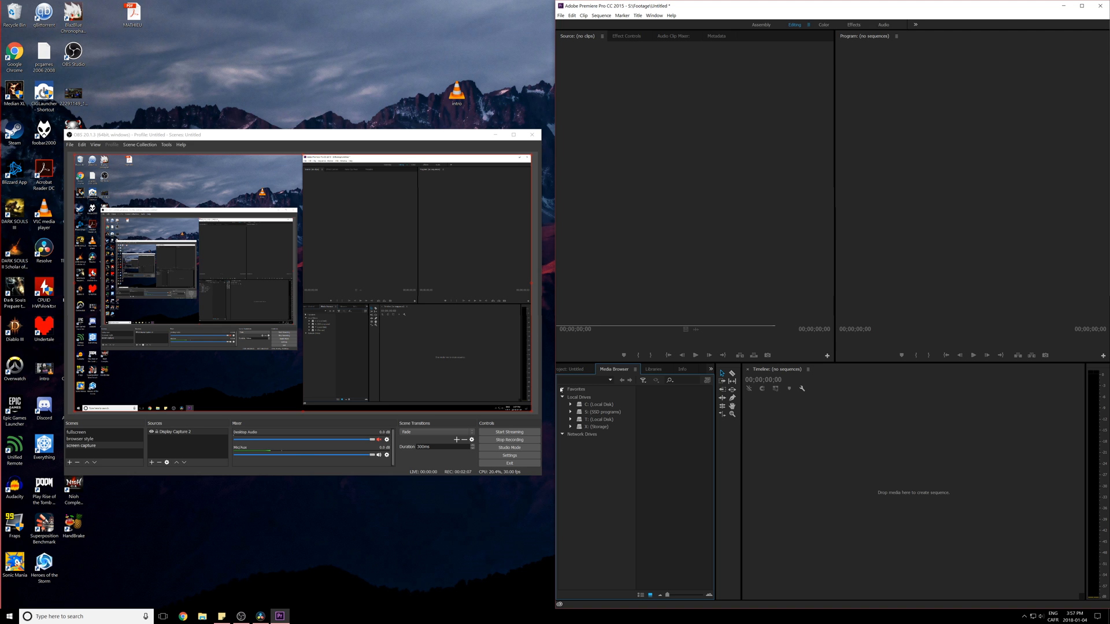
click(574, 369)
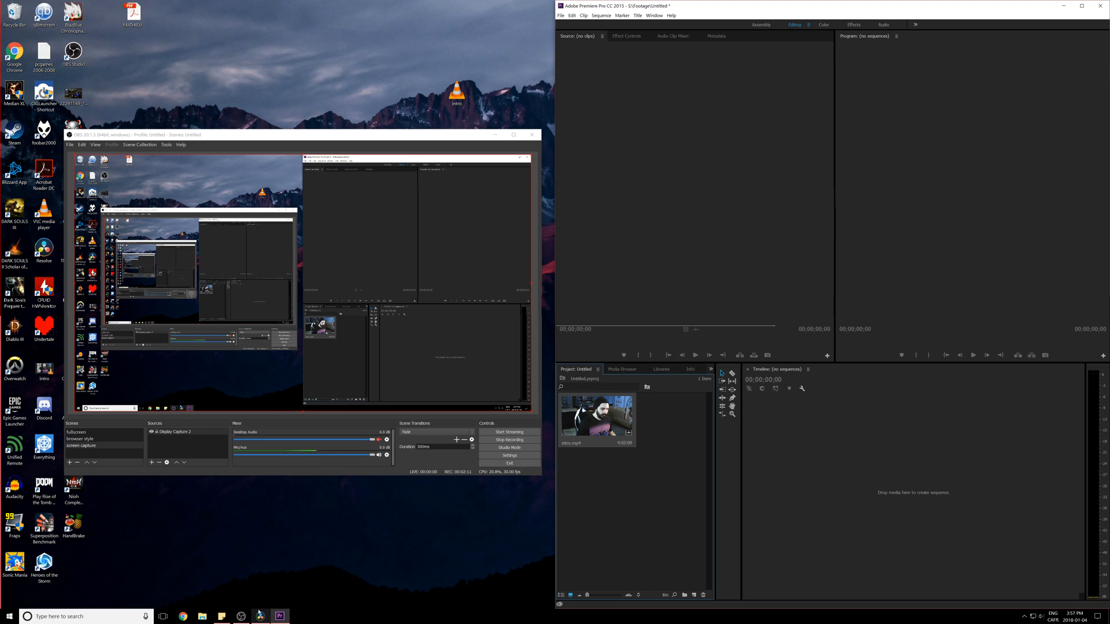
click(260, 617)
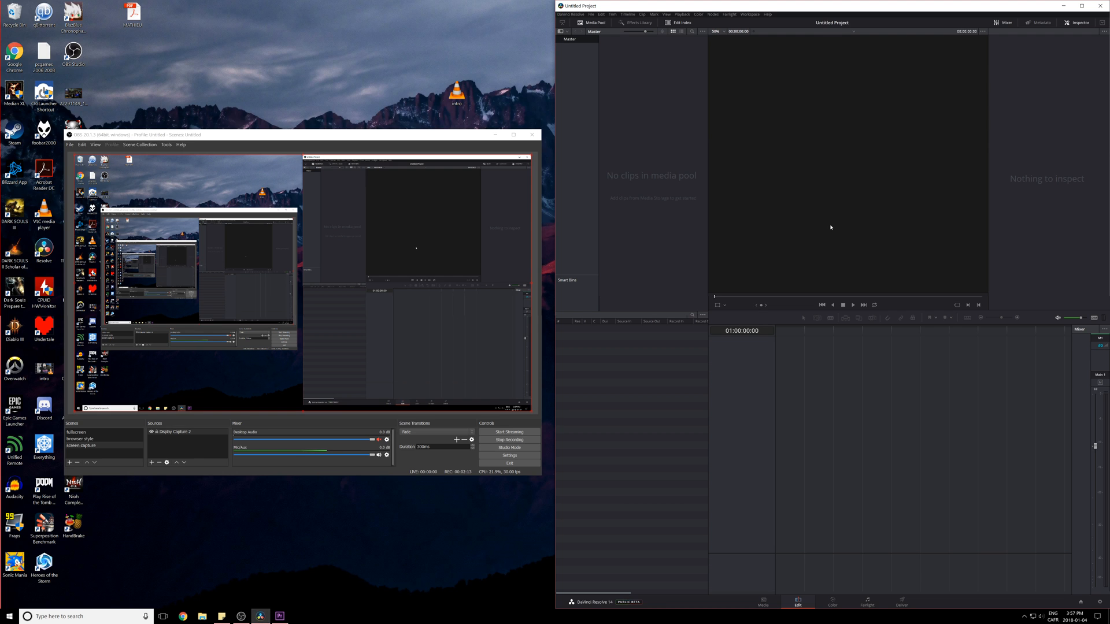